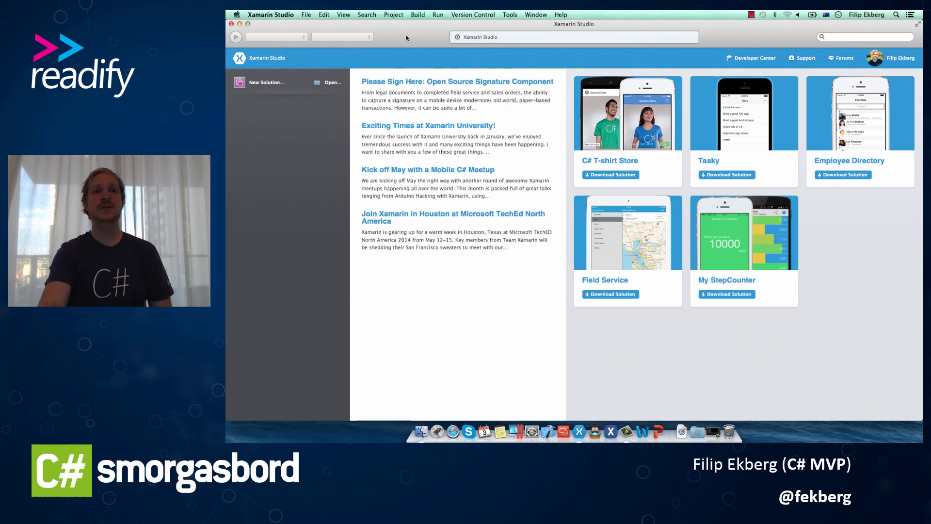
Start a new solution and browse to the C# > iOS > iPhone project templates.
left_click(306, 15)
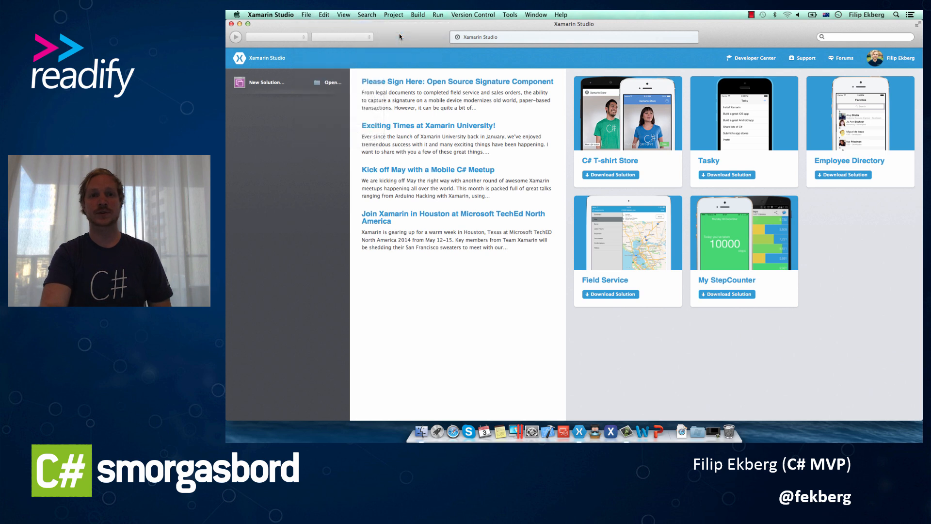
left_click(266, 81)
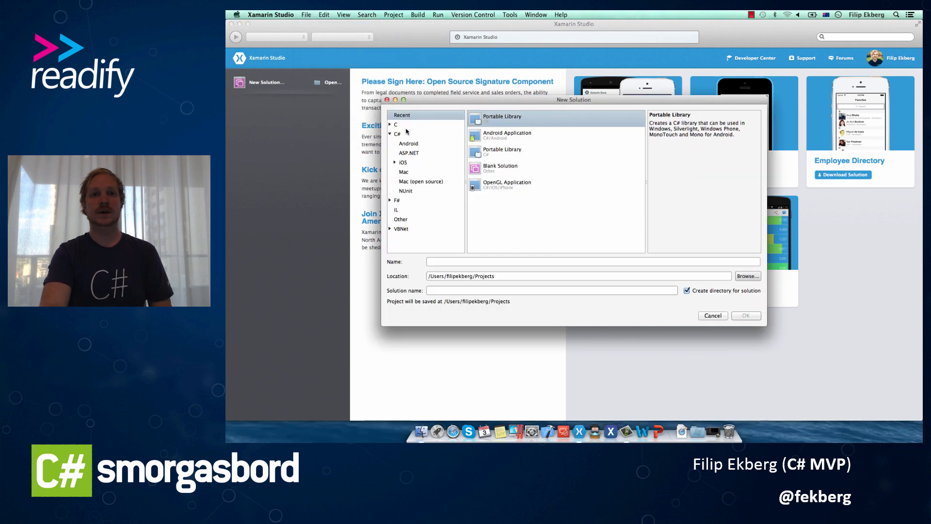
left_click(403, 162)
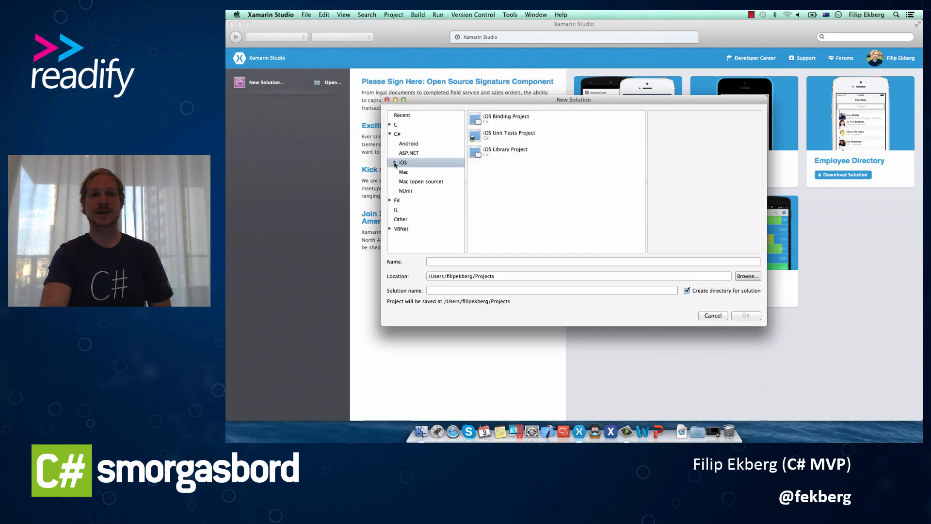
left_click(398, 162)
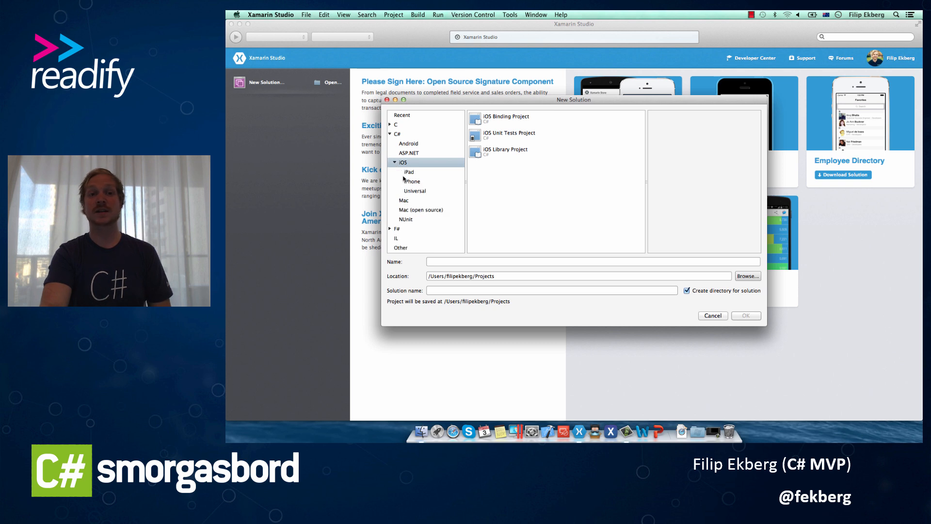
left_click(412, 182)
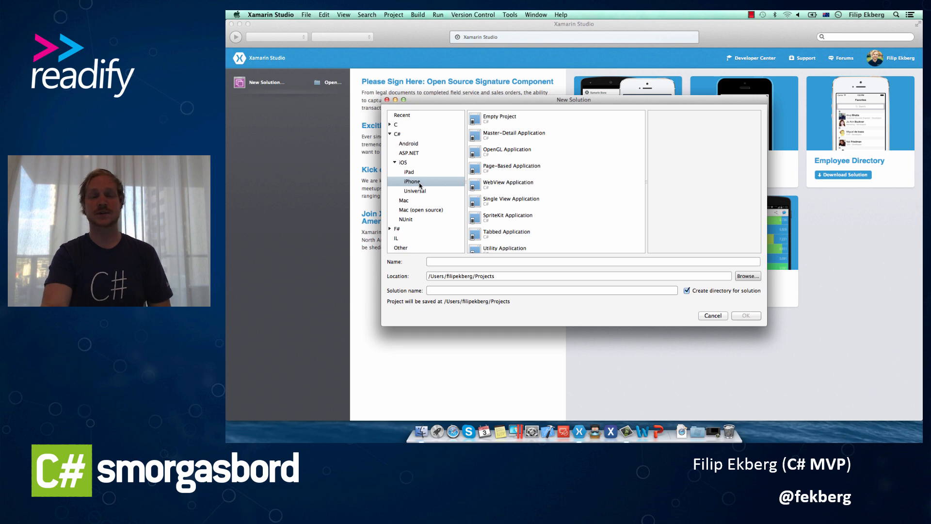
mouse_move(518, 109)
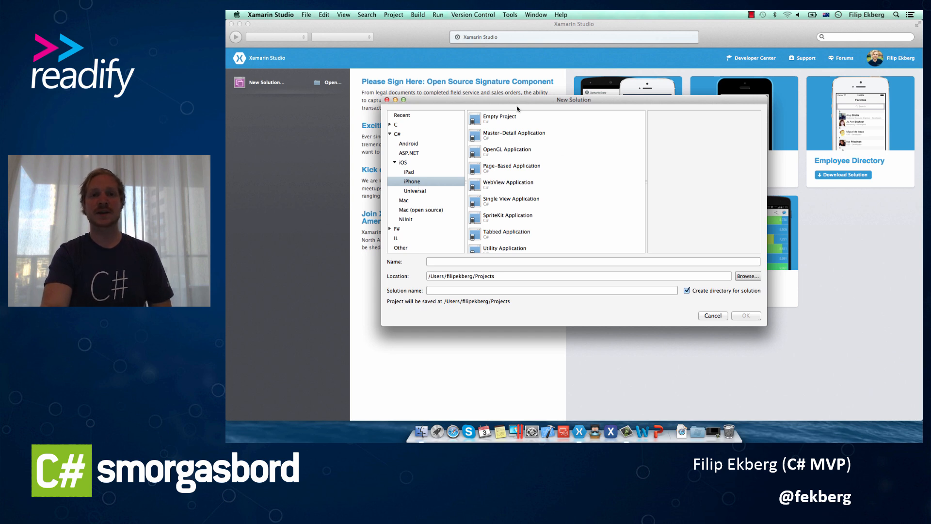
Create an Empty Project iPhone solution named DemoOfXamarin.
left_click(501, 116)
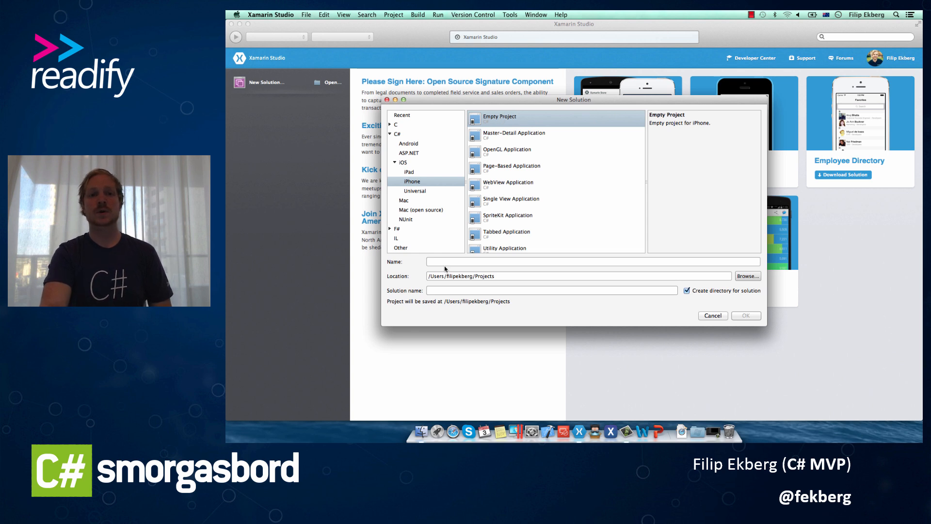
type("D")
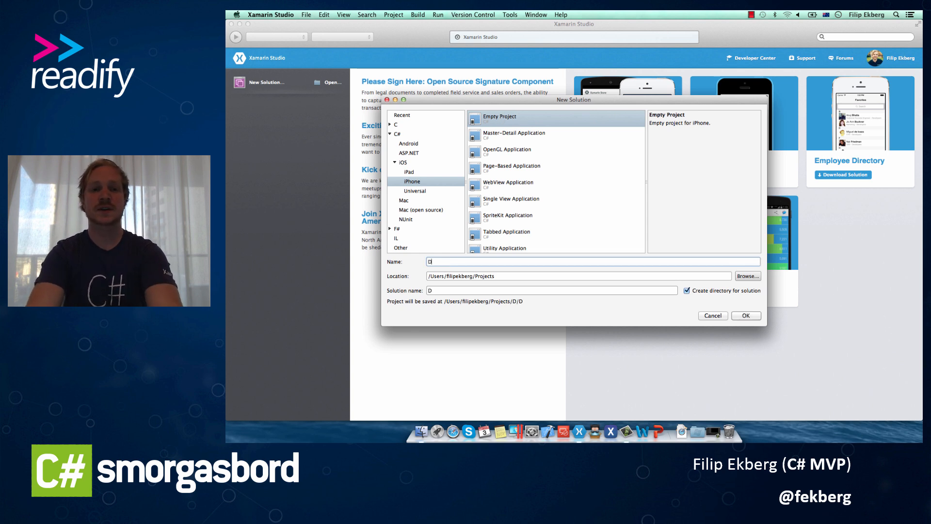
left_click(342, 37)
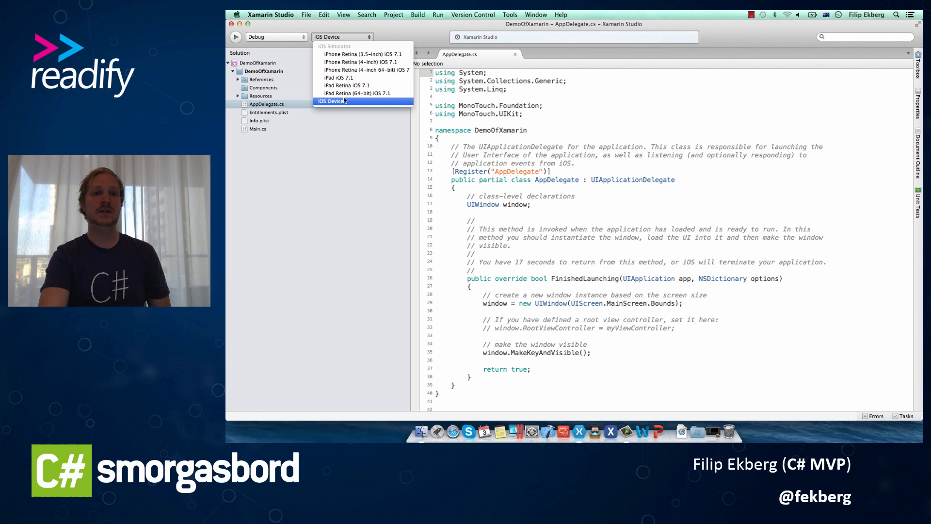
mouse_move(362, 54)
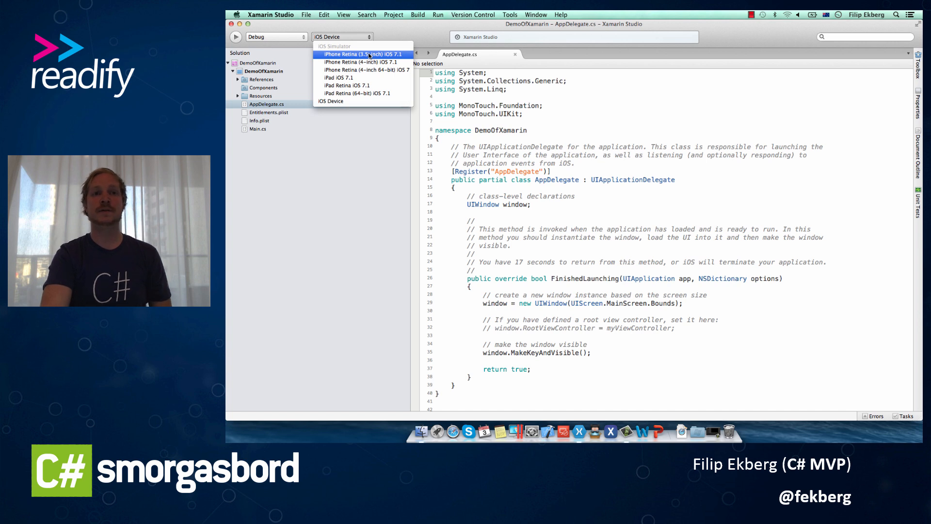
Target the iPhone Retina iOS 7.1 simulator and build and launch DemoOfXamarin on it.
left_click(361, 62)
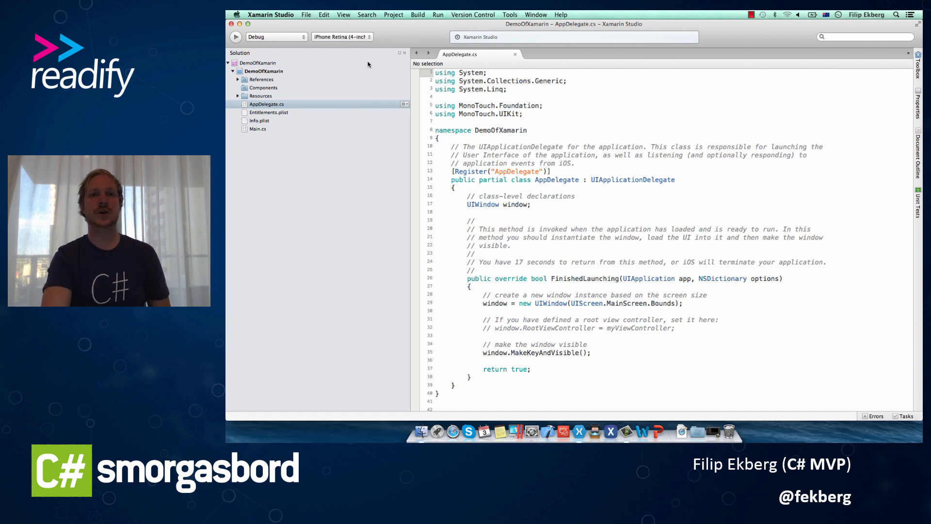
left_click(236, 37)
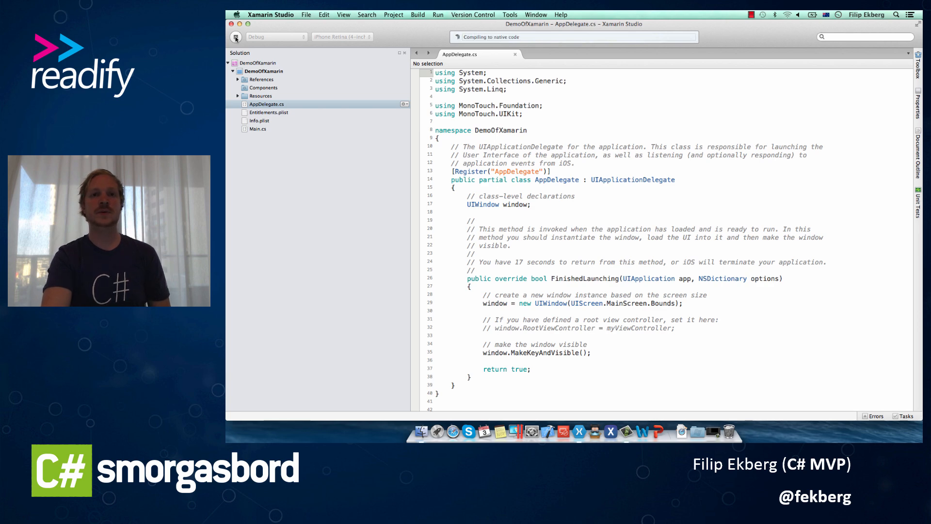
left_click(237, 37)
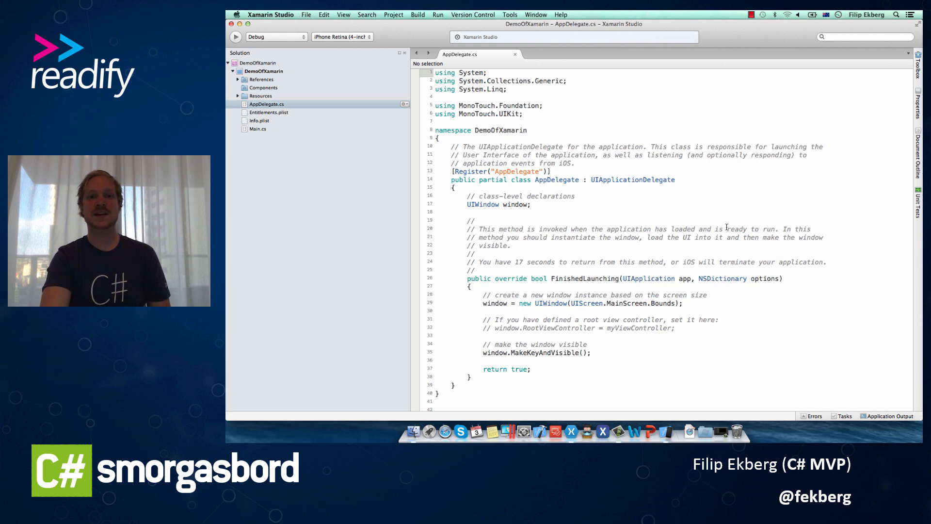
scroll("down", 3)
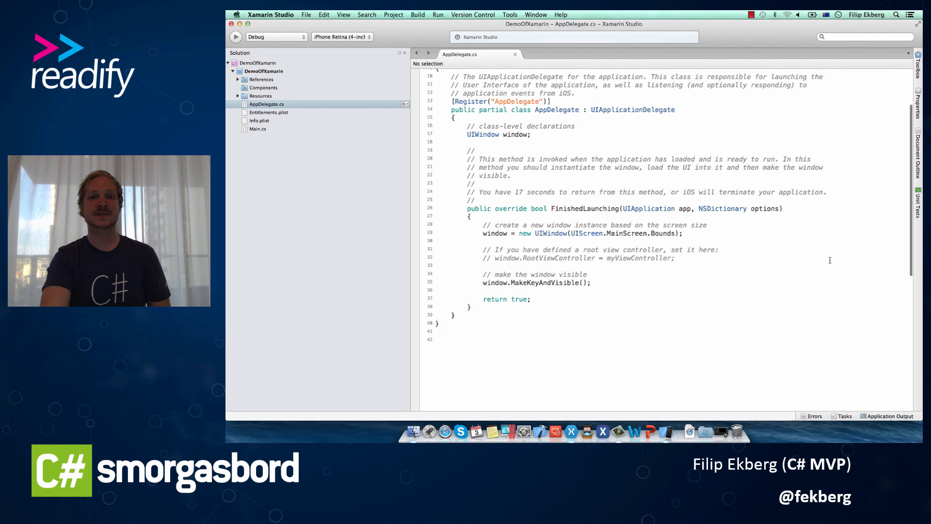
scroll("down", 3)
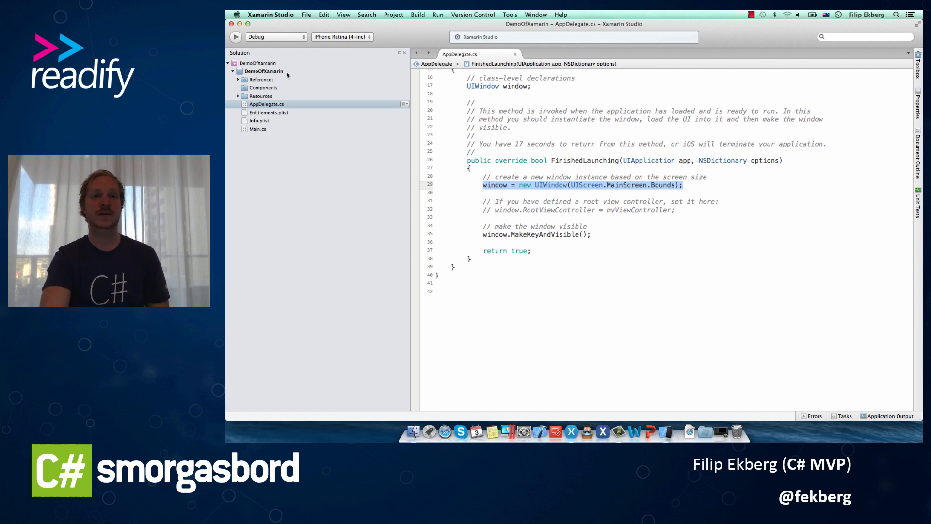
Add a new folder named Controllers to the DemoOfXamarin project.
right_click(262, 71)
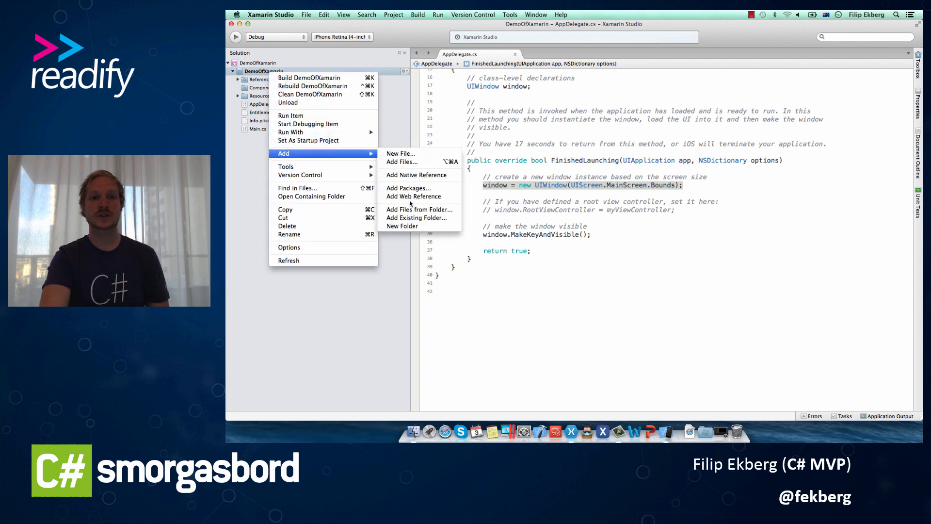
left_click(401, 226)
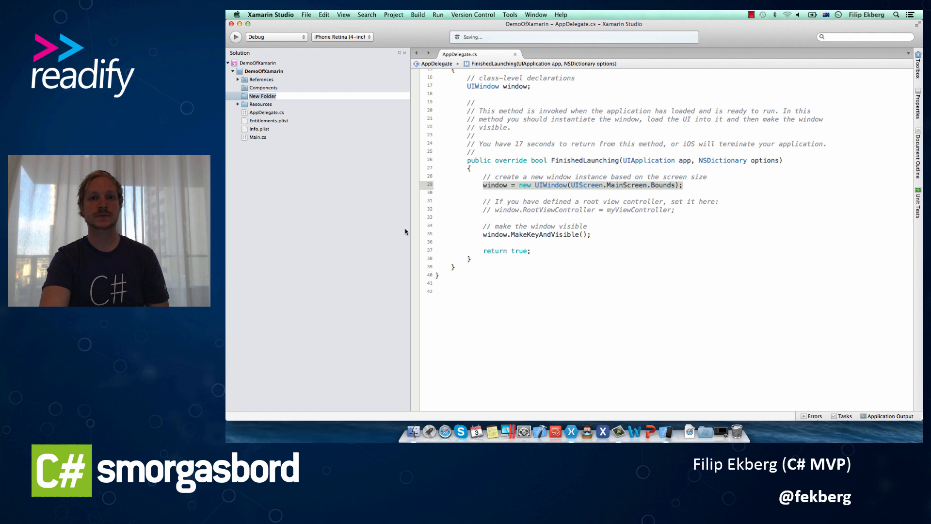
type("Conto")
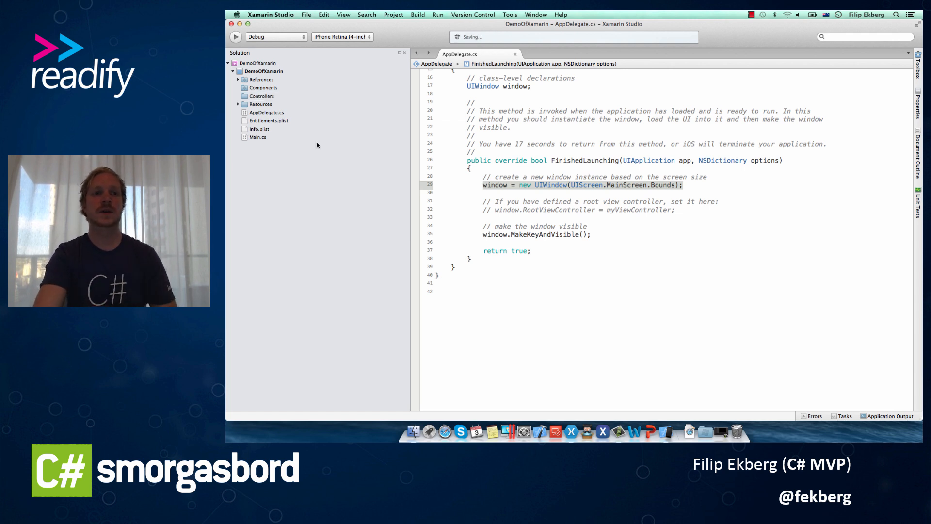
Add a new iPhone View Controller file named MainViewController to the Controllers folder.
right_click(261, 96)
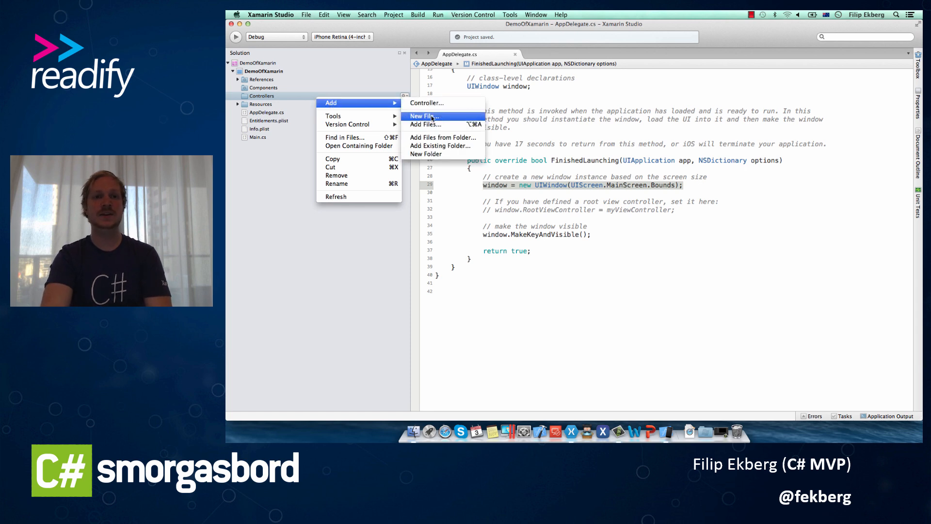
left_click(424, 115)
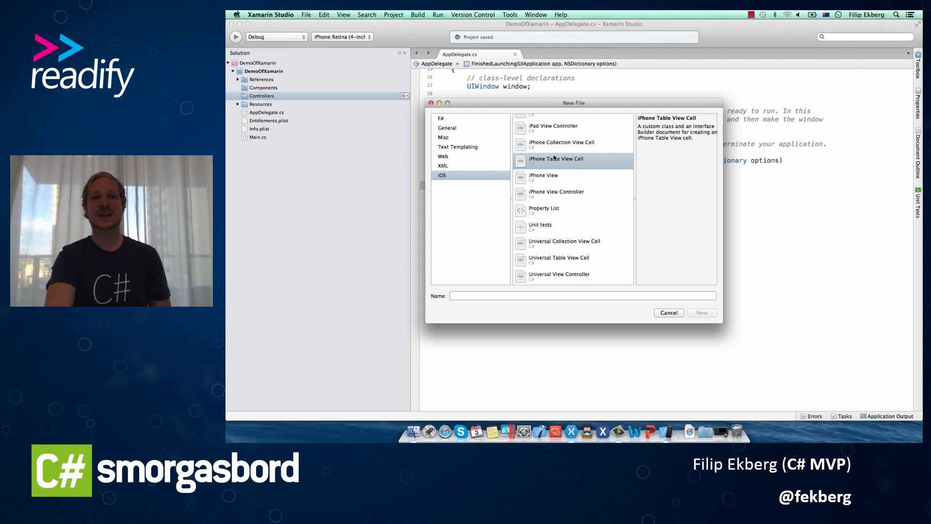
left_click(543, 176)
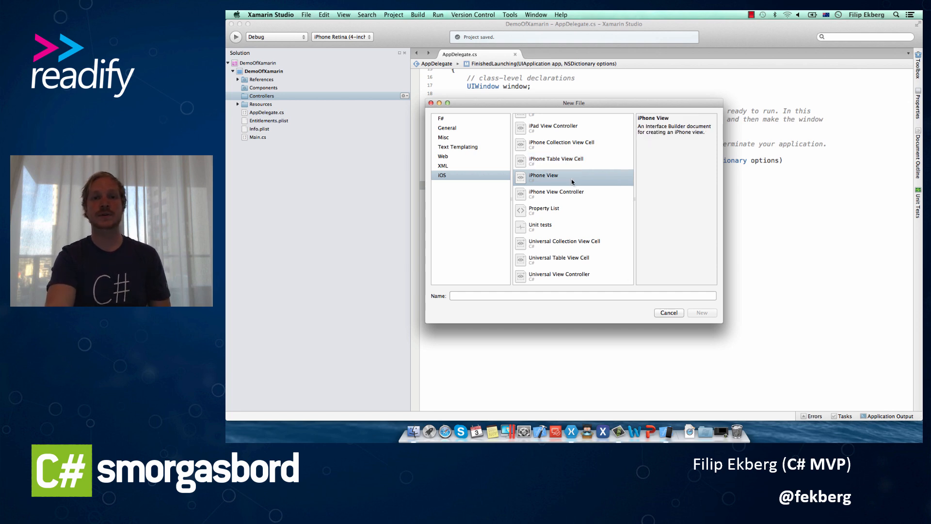
left_click(557, 192)
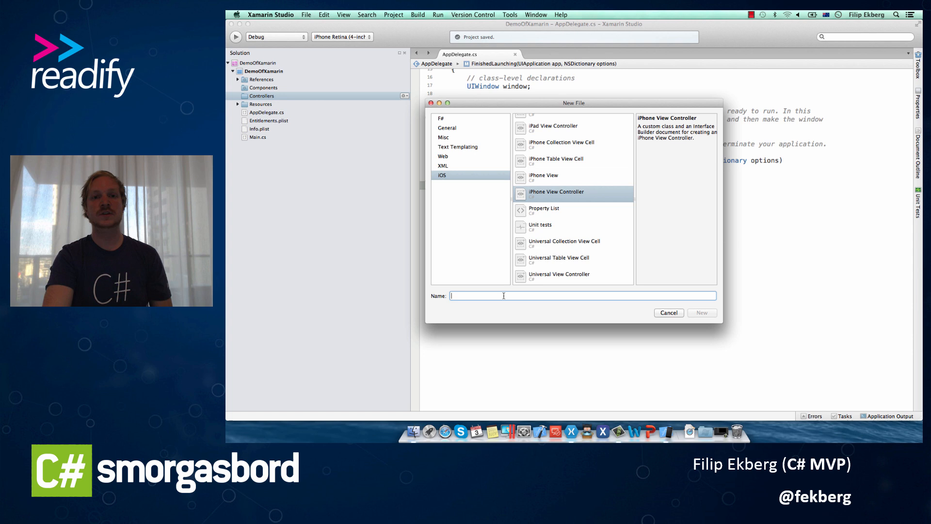
type("MainViewCo")
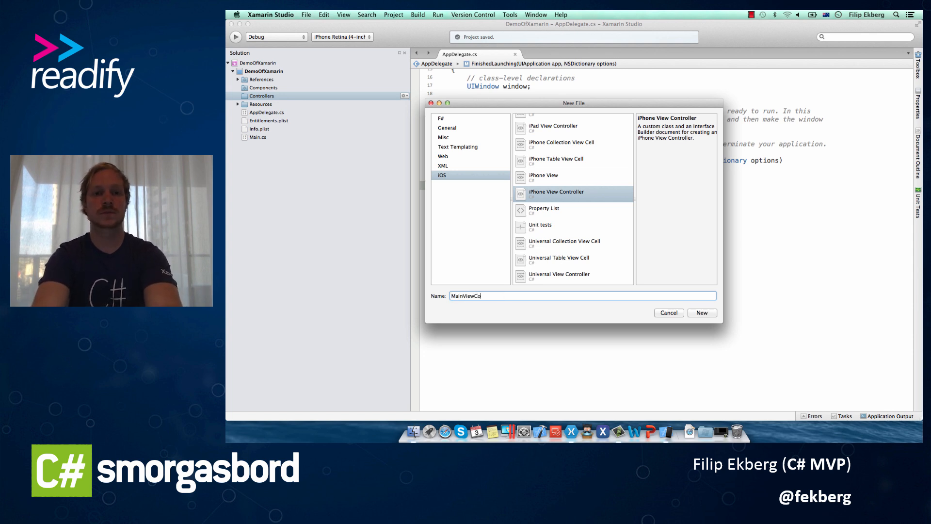
left_click(701, 312)
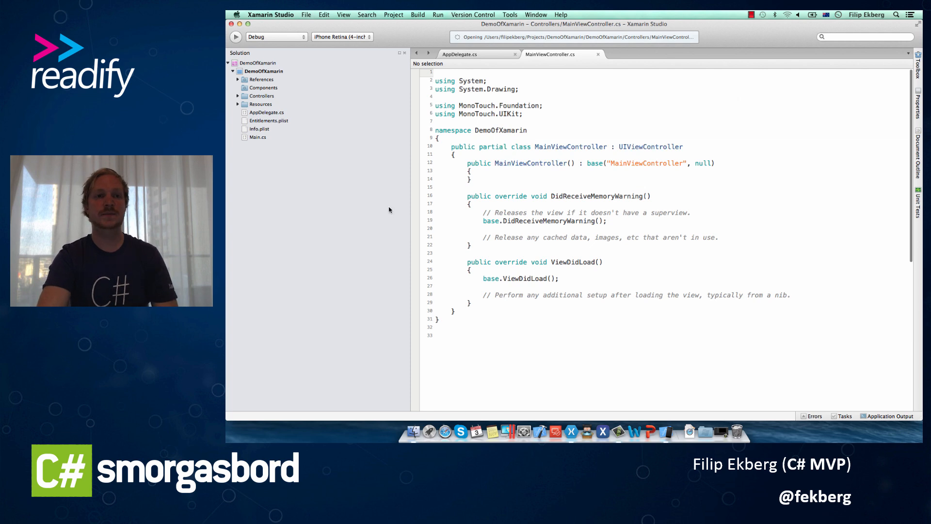
Expand Controllers and select the MainViewController.xib interface file.
left_click(238, 96)
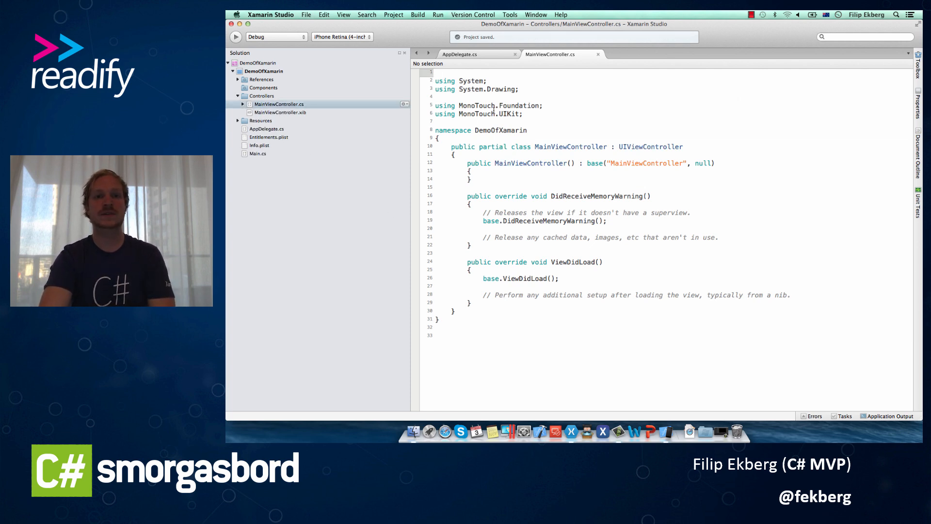
left_click(280, 112)
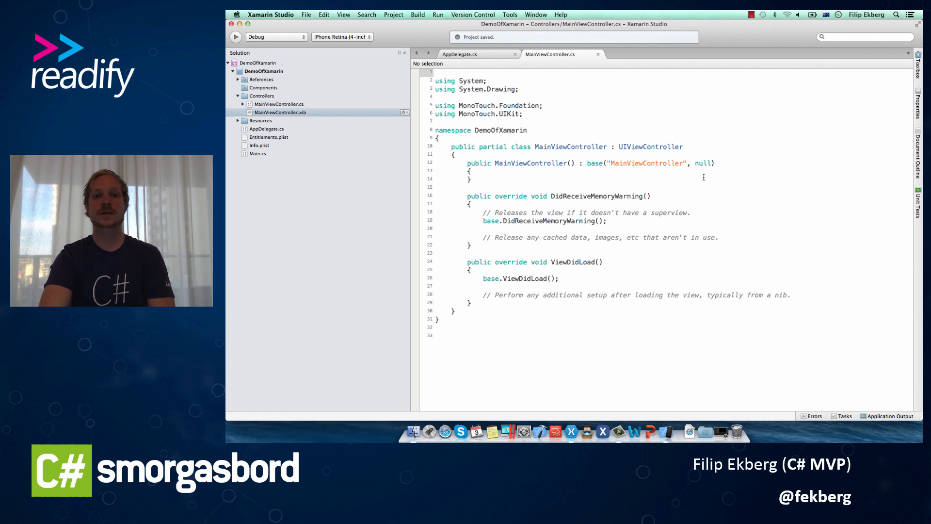
mouse_move(643, 257)
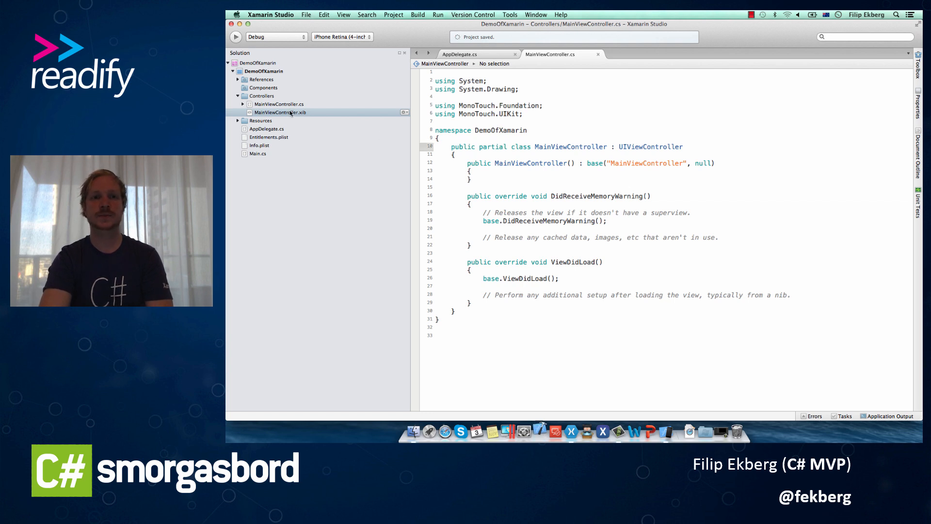
Open MainViewController.xib in Xcode and move the button to the top-left of the view.
double_click(278, 113)
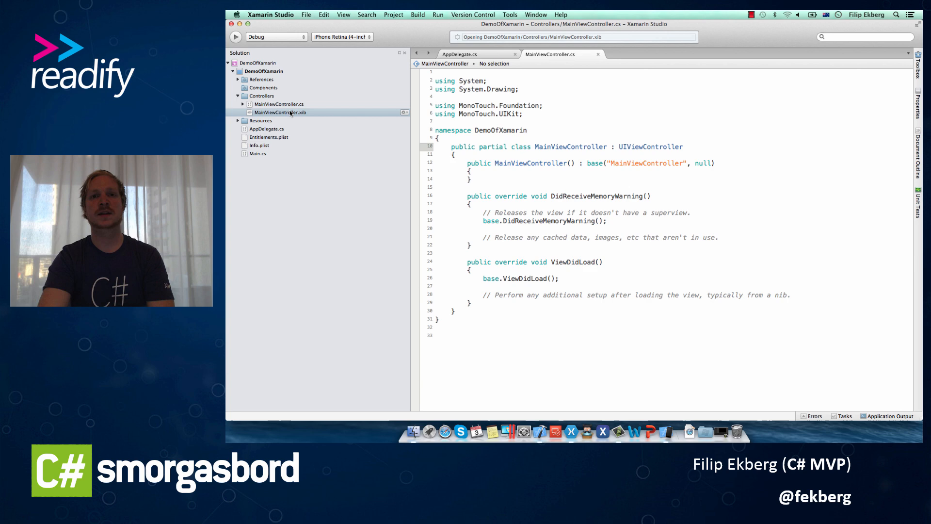
double_click(280, 112)
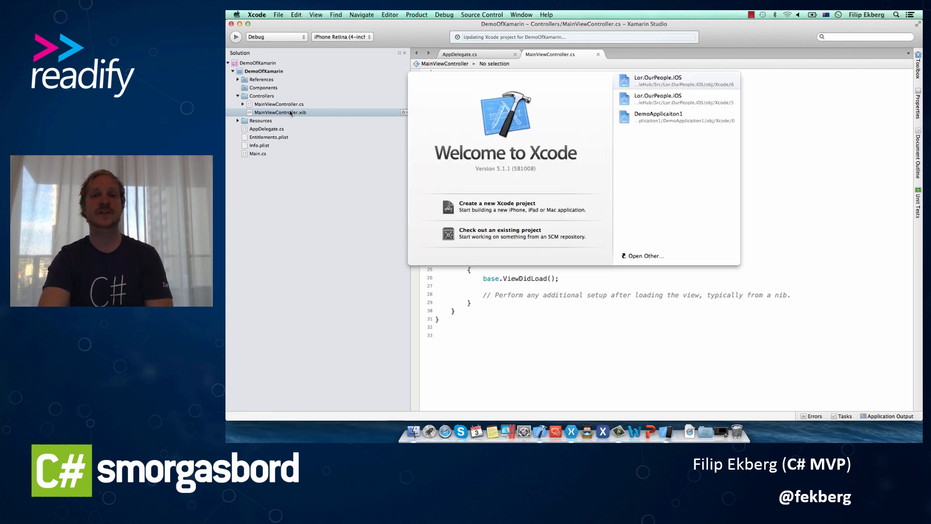
double_click(279, 112)
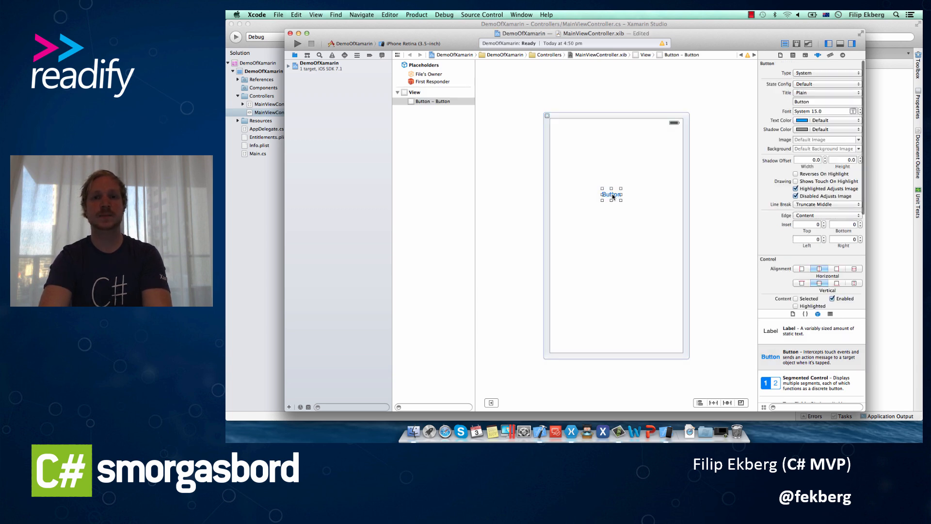
left_click_drag(611, 193, 567, 132)
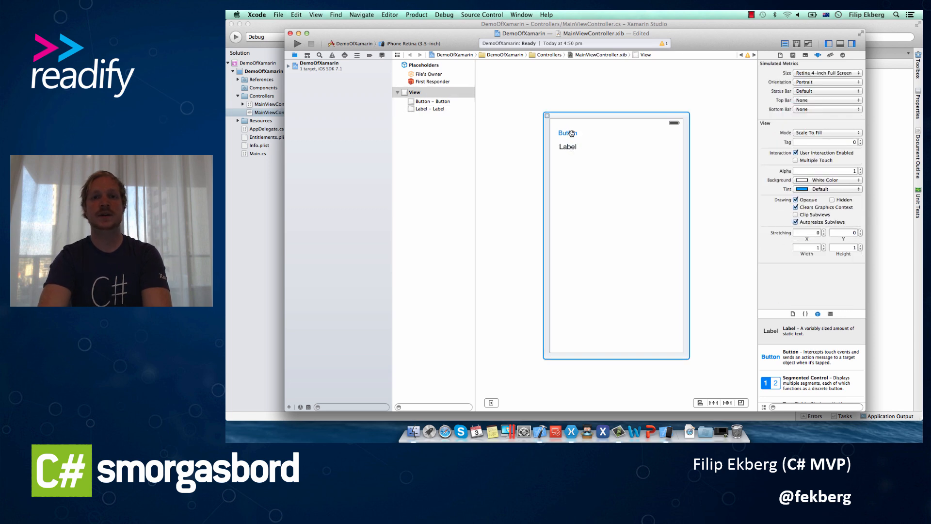
mouse_move(695, 97)
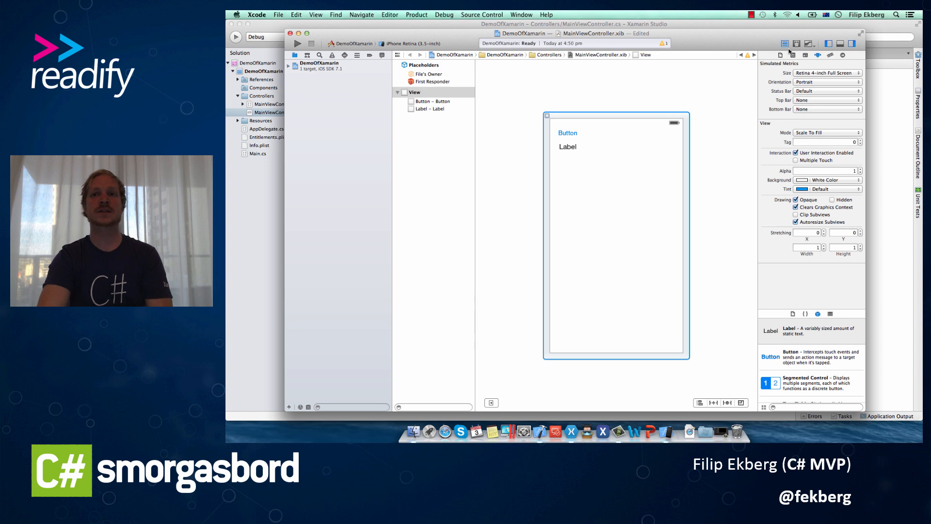
mouse_move(798, 43)
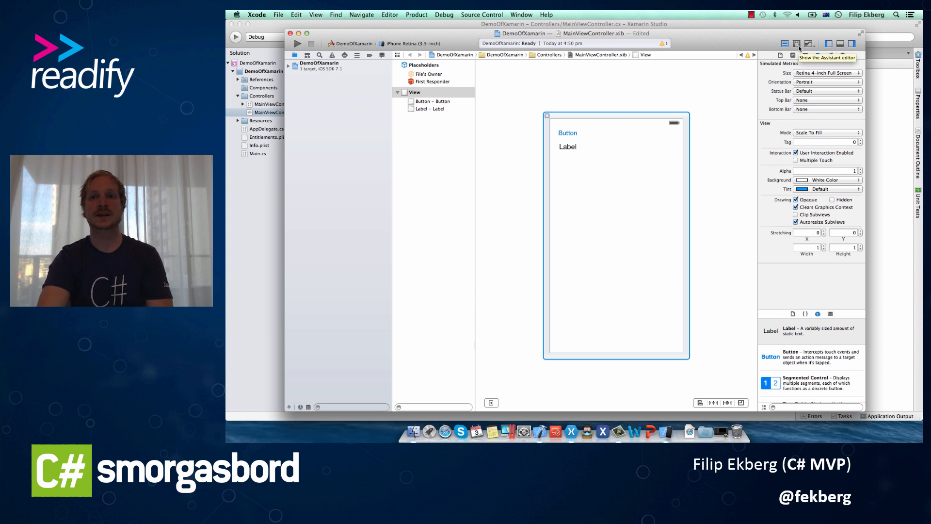
Show MainViewController.h in the Assistant editor beside the layout.
left_click(797, 43)
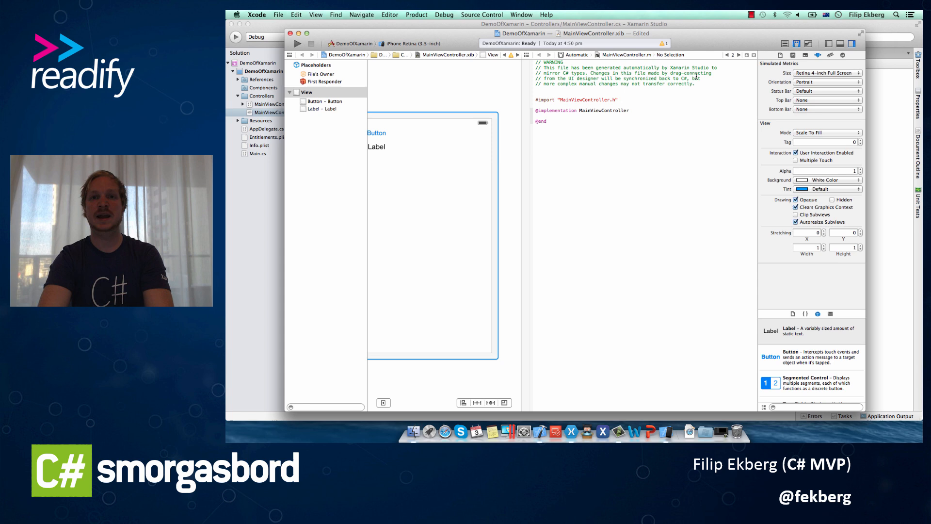
left_click(618, 54)
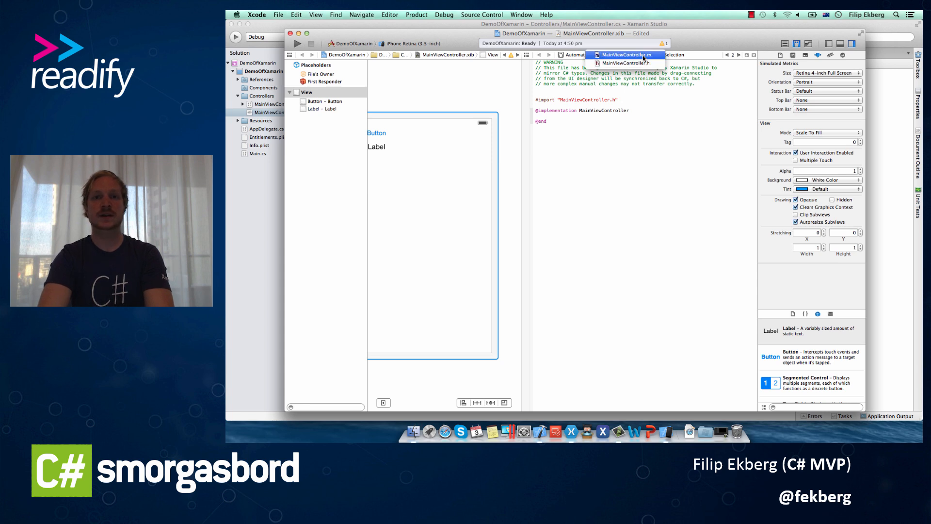
left_click(830, 54)
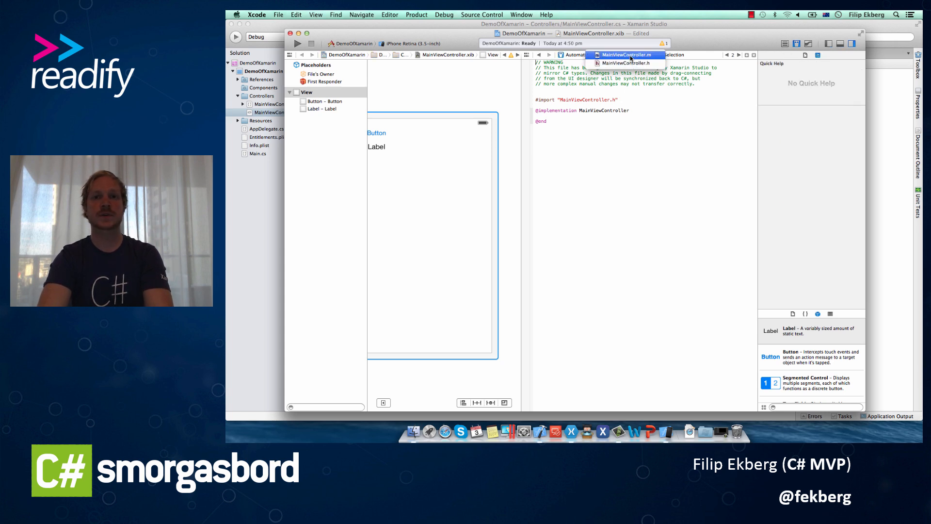
left_click(625, 63)
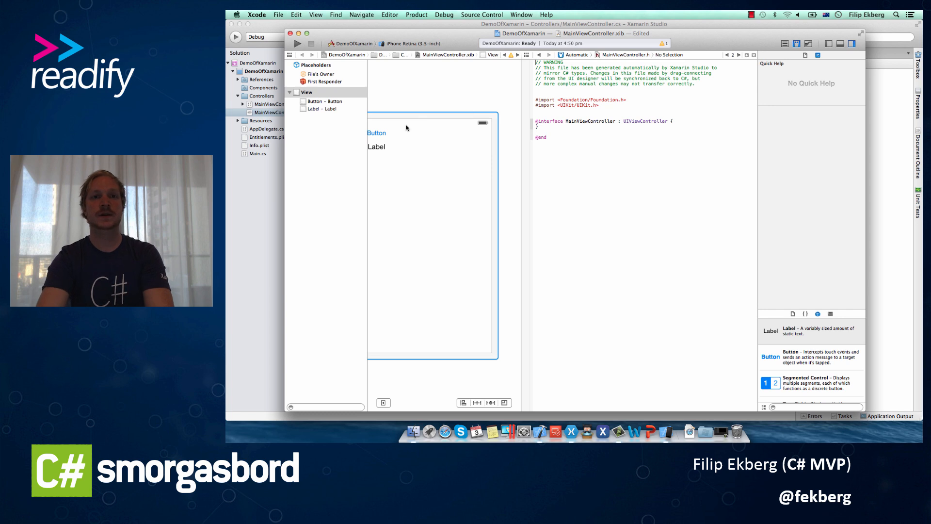
Ctrl-drag the button and label into the header as outlets, naming the button MyButton.
left_click(376, 133)
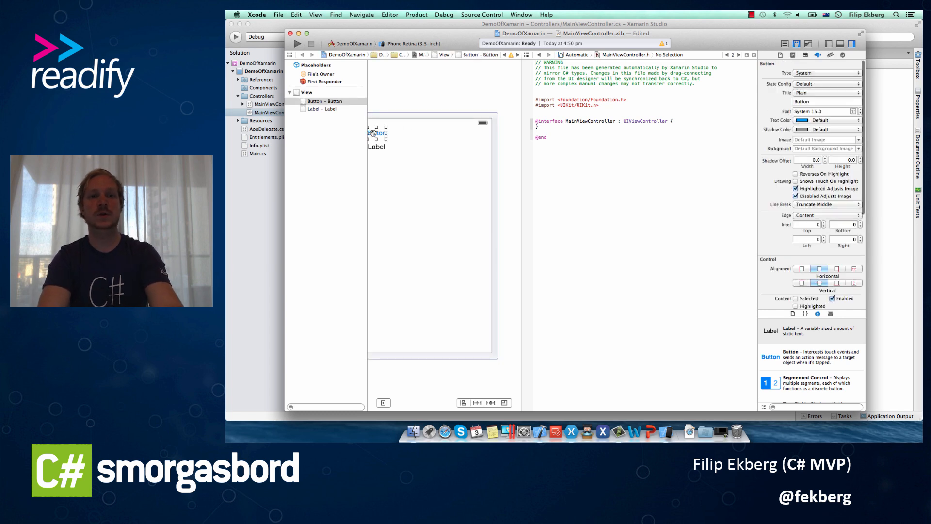
left_click_drag(373, 133, 575, 128)
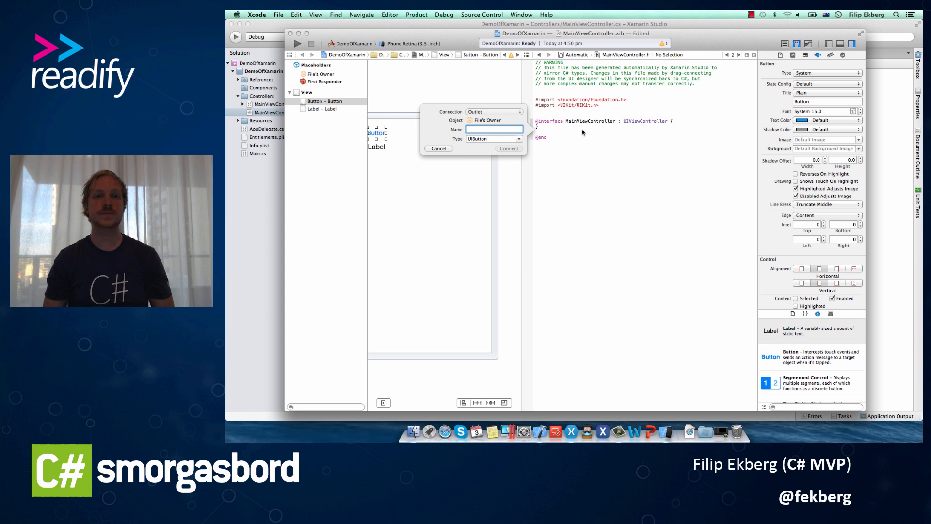
type("MyButto")
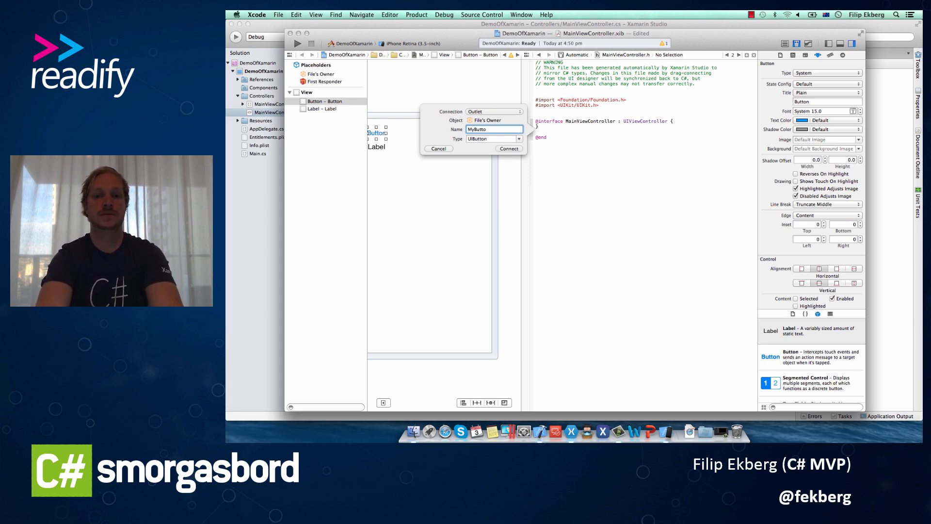
left_click(508, 149)
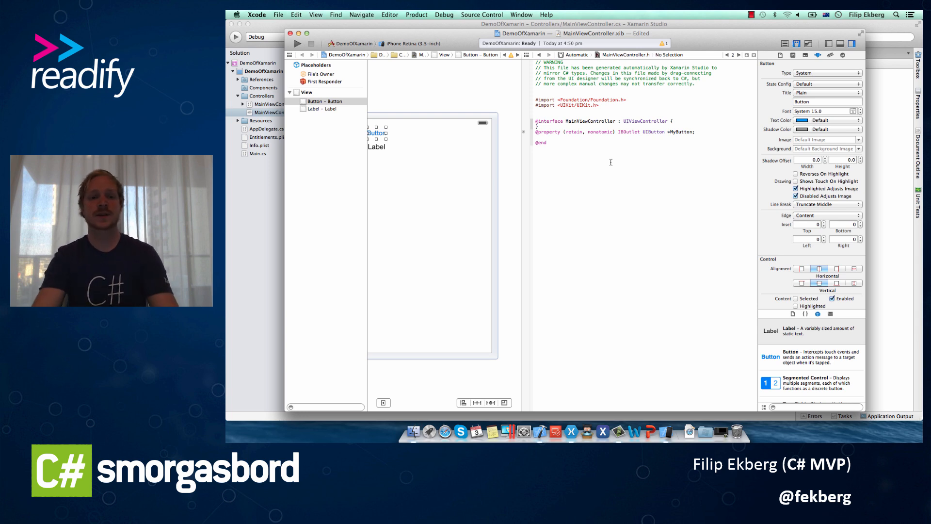
left_click(376, 144)
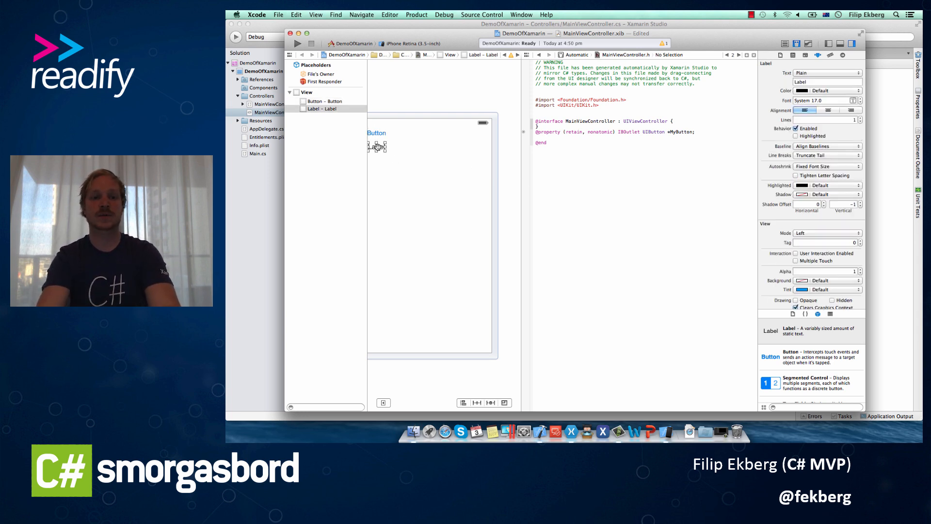
left_click_drag(381, 146, 546, 139)
type("MyLa")
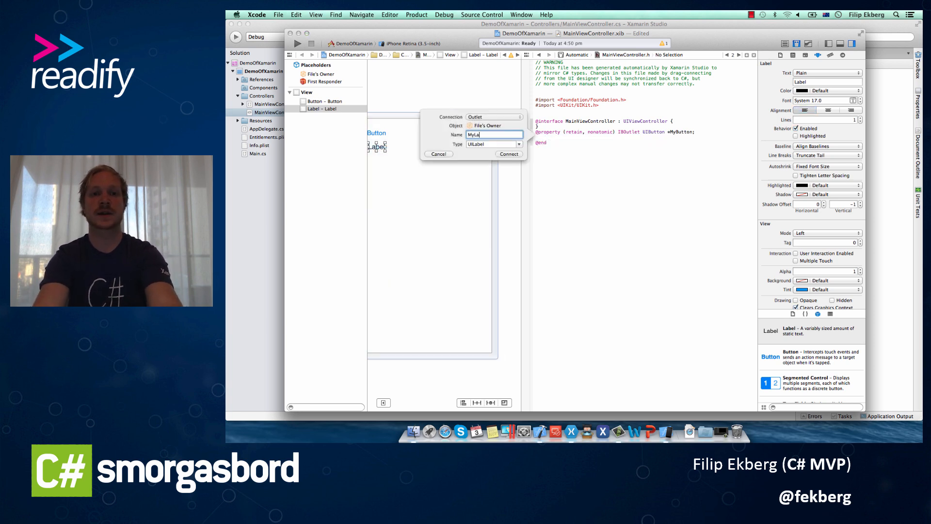
left_click(507, 154)
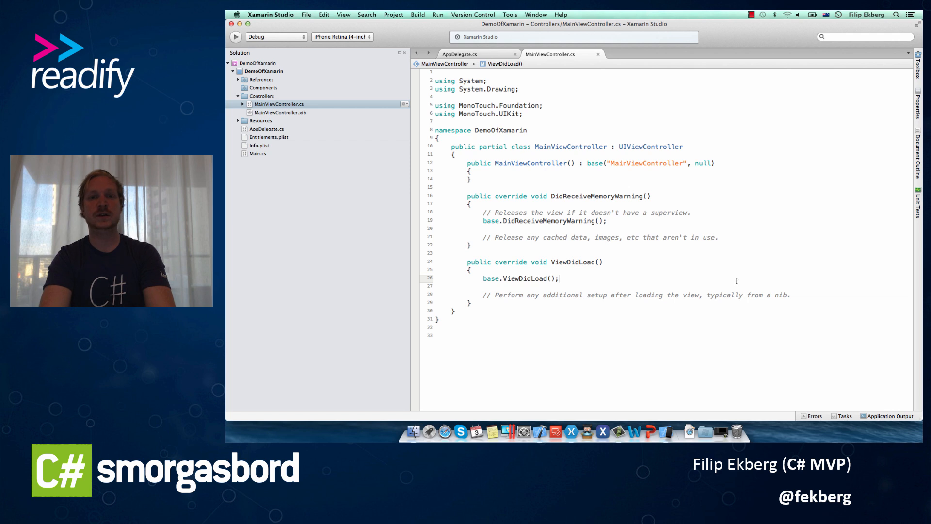
Write MyButton.TouchUpInside += handler in ViewDidLoad that sets MyLabel.Text to "Clicked!".
key("enter")
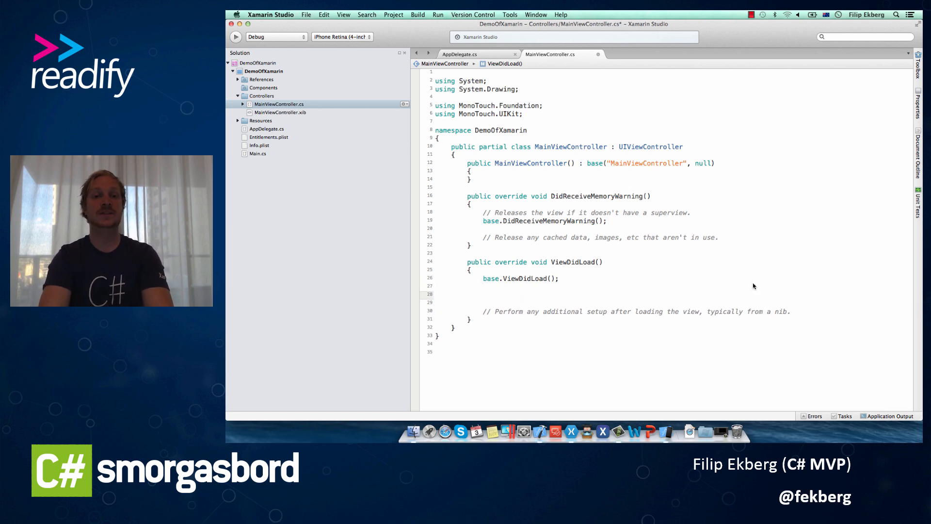
type("MyButton")
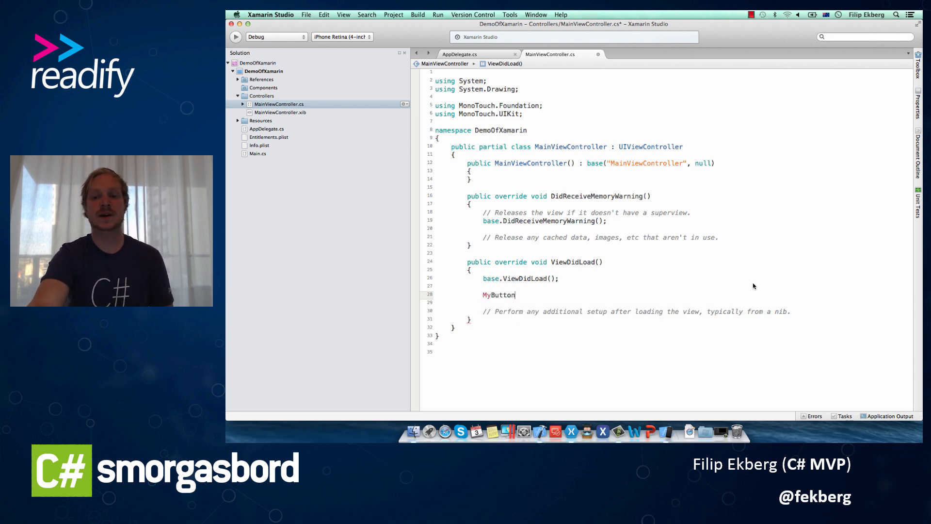
type(".Touc")
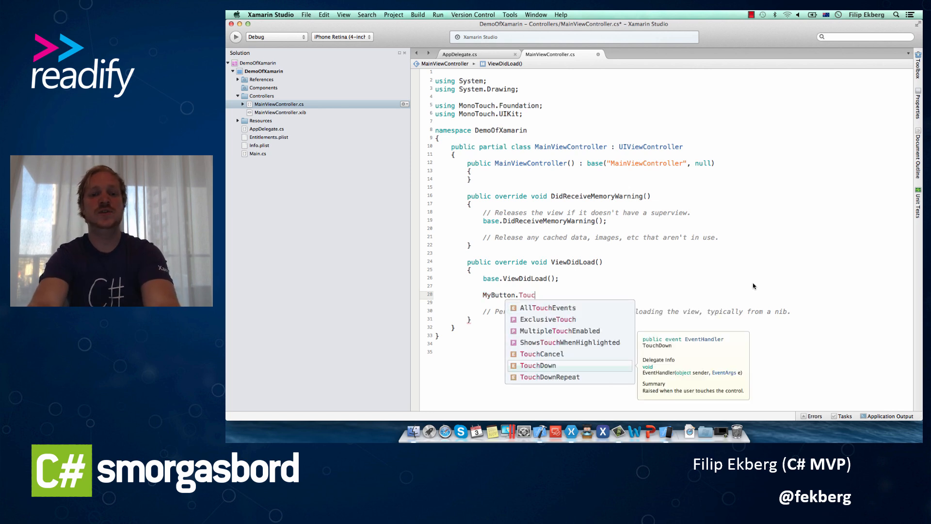
type("h")
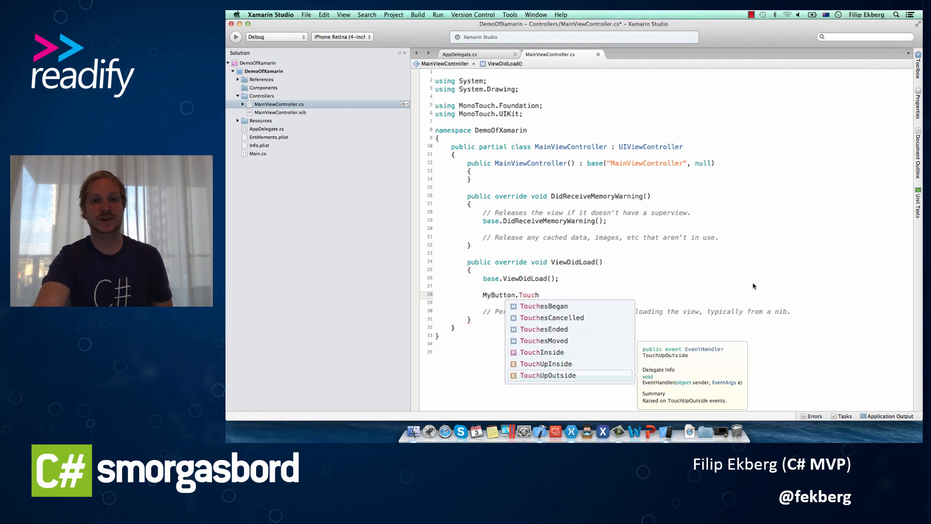
key("Up")
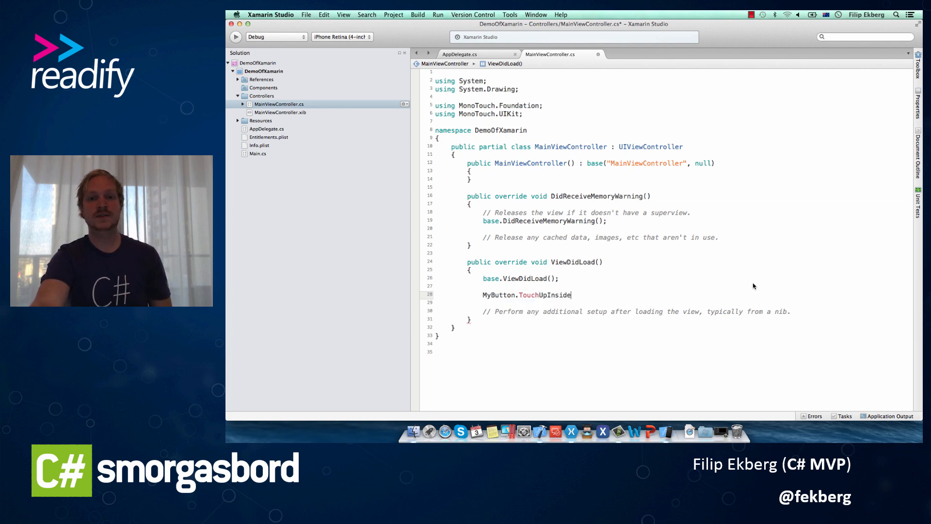
type("+")
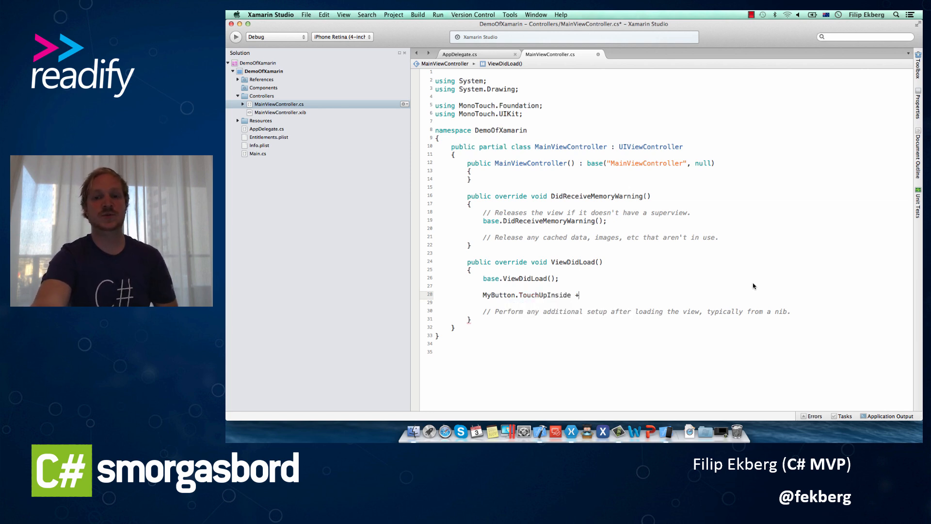
type("=")
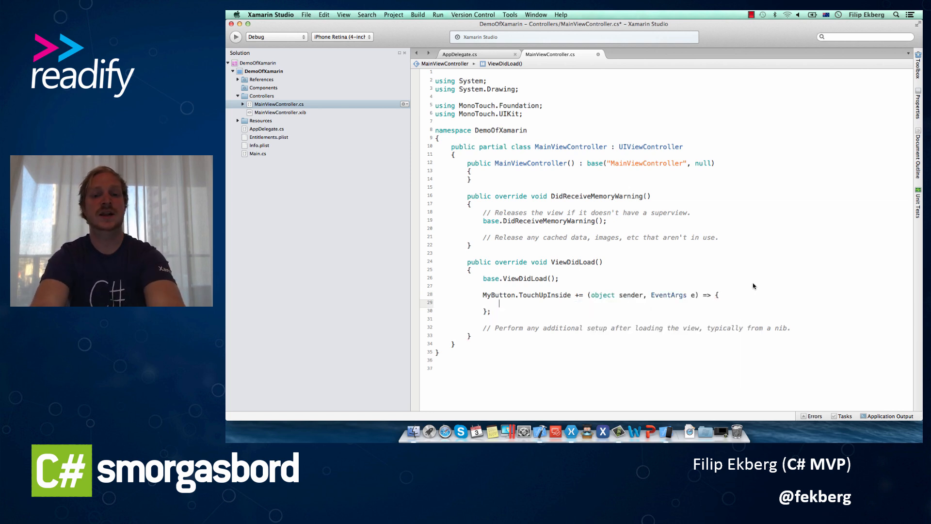
type("MyLae")
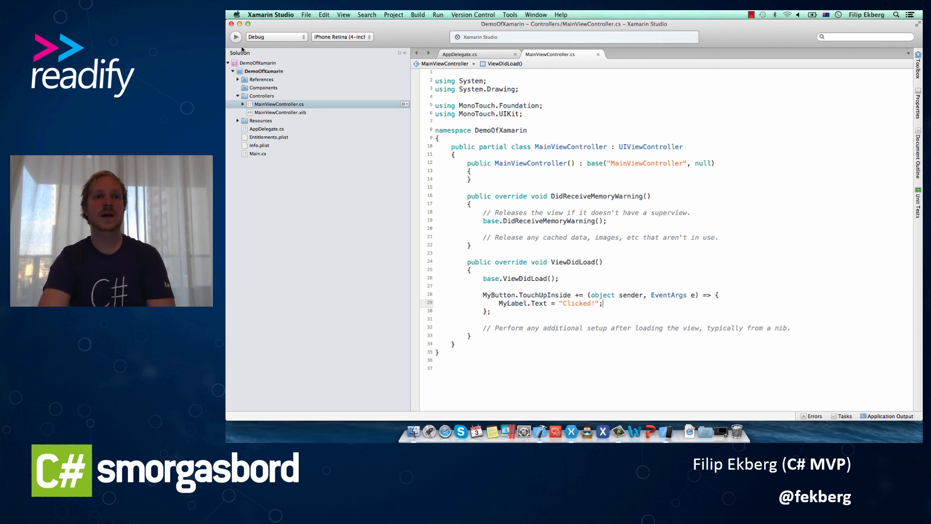
left_click(236, 36)
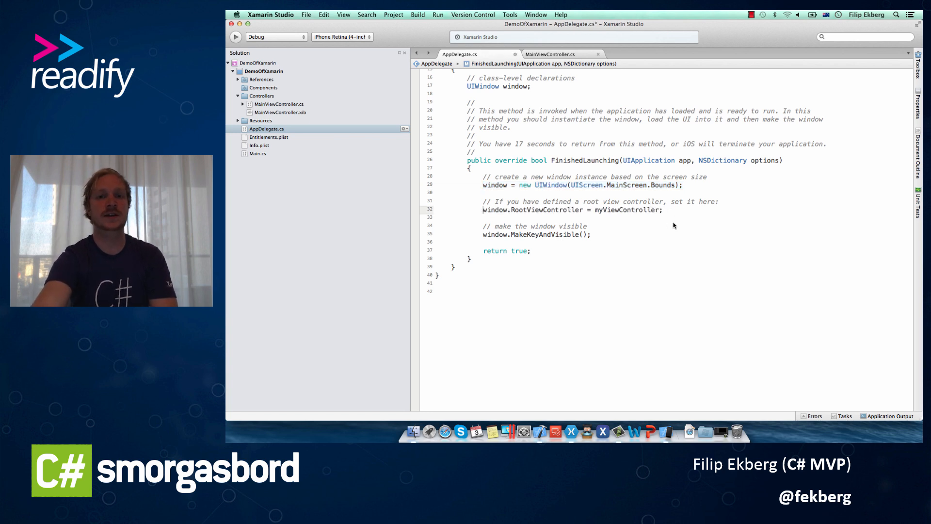
Set window.RootViewController to new MainViewController() in AppDelegate.cs and run the app.
double_click(625, 210)
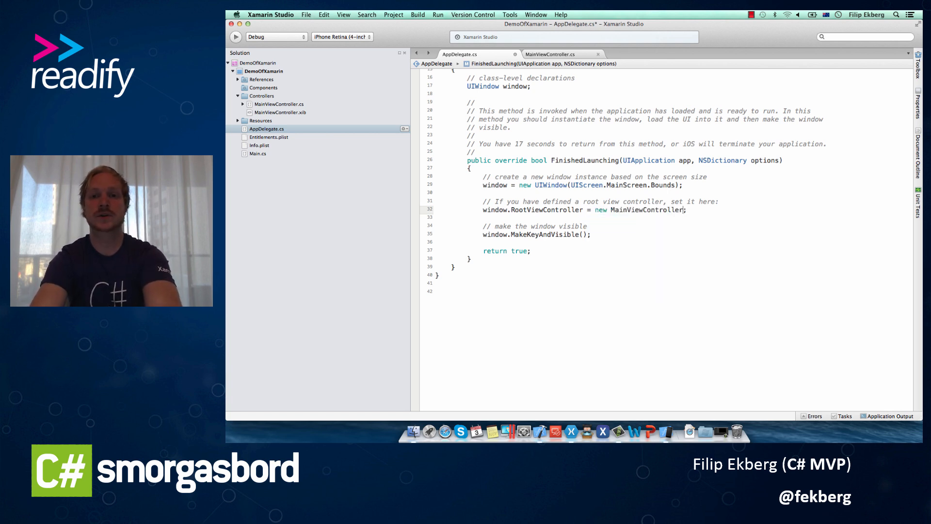
type("()")
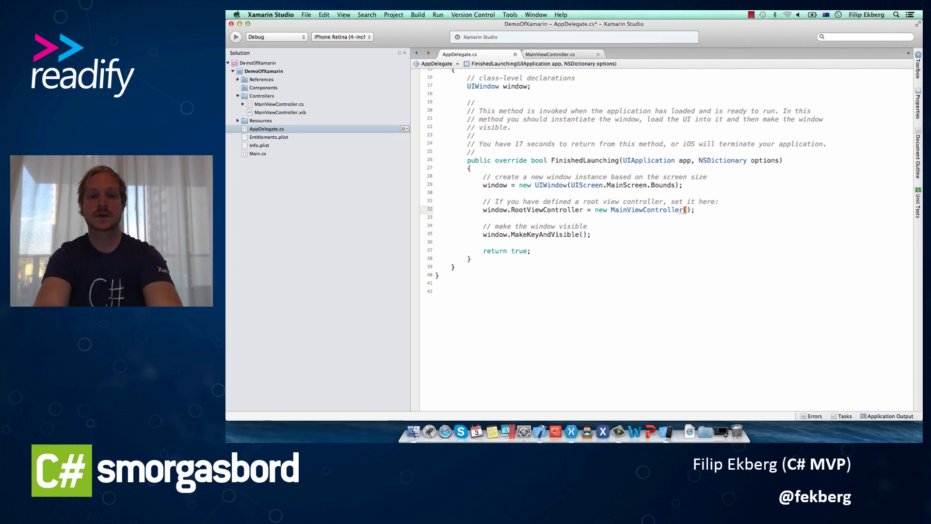
left_click(236, 37)
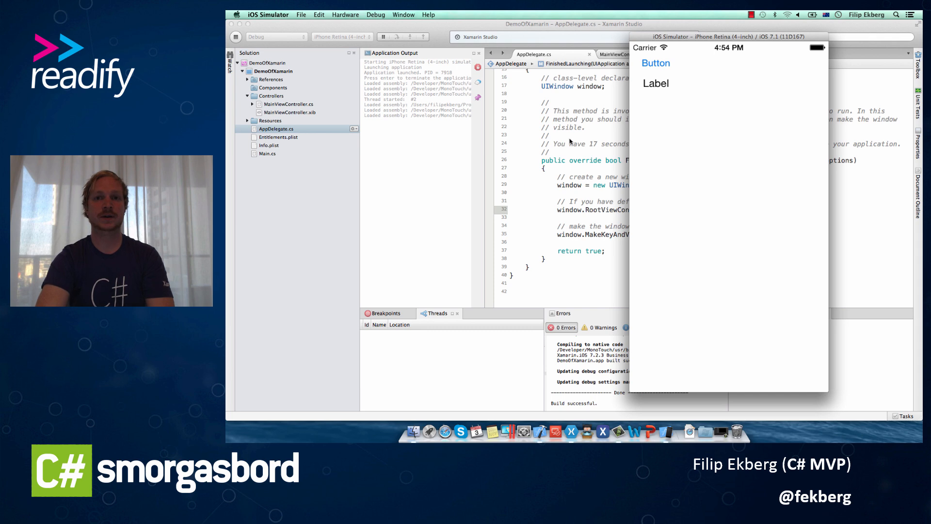
Tap Button in the simulator so the label shows "Clicked!", then return to MainViewController.cs.
left_click(655, 63)
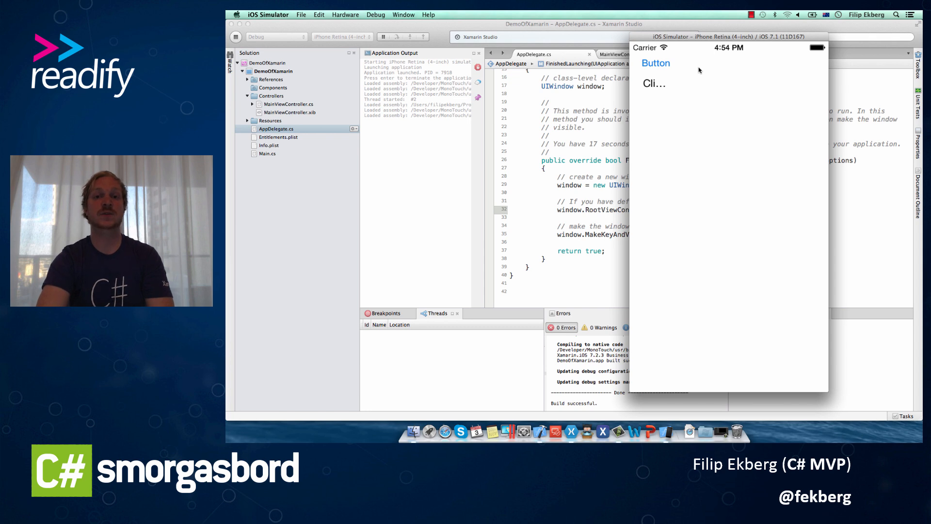
mouse_move(646, 87)
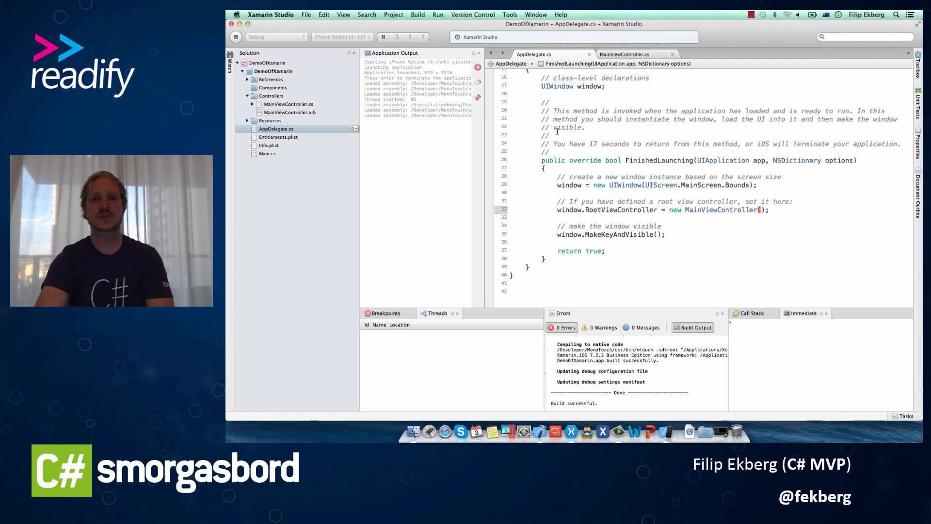
left_click(624, 54)
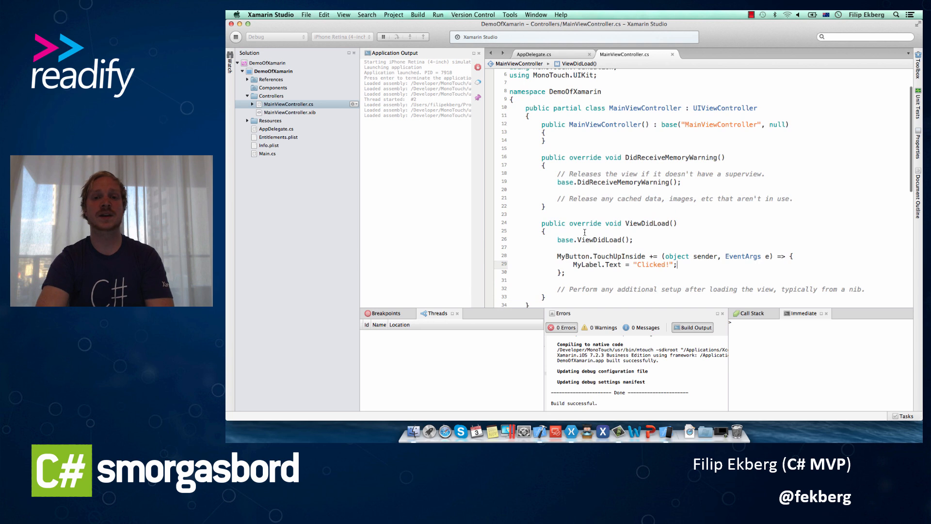